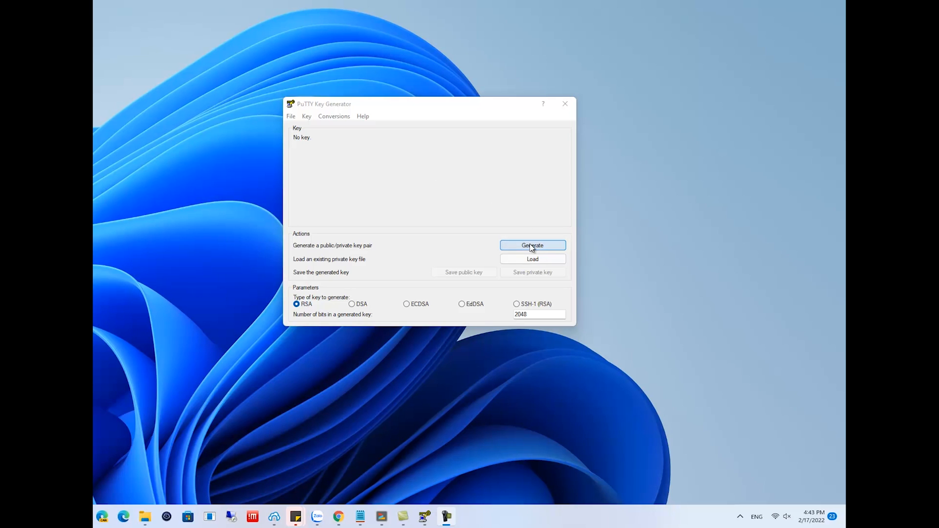
- Generate a 2048-bit RSA key pair and start entering its passphrase
click(532, 245)
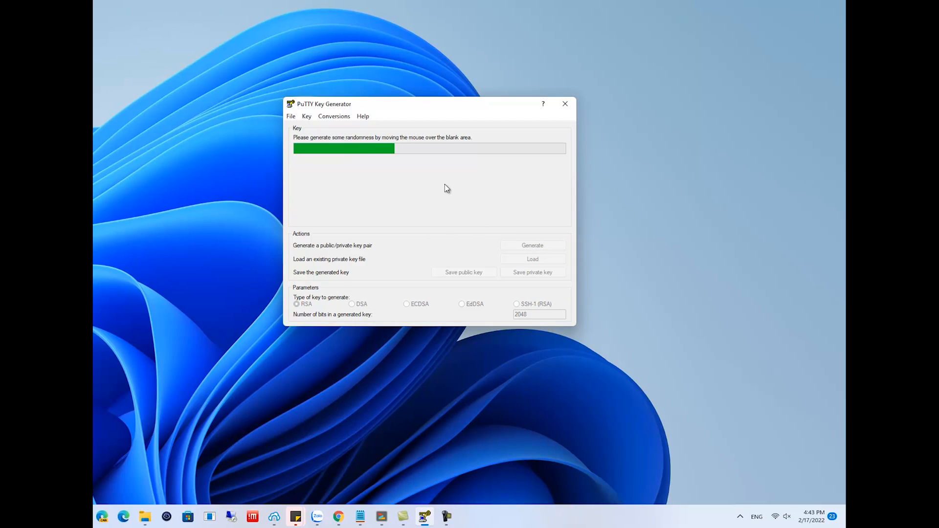
mouse_move(464, 189)
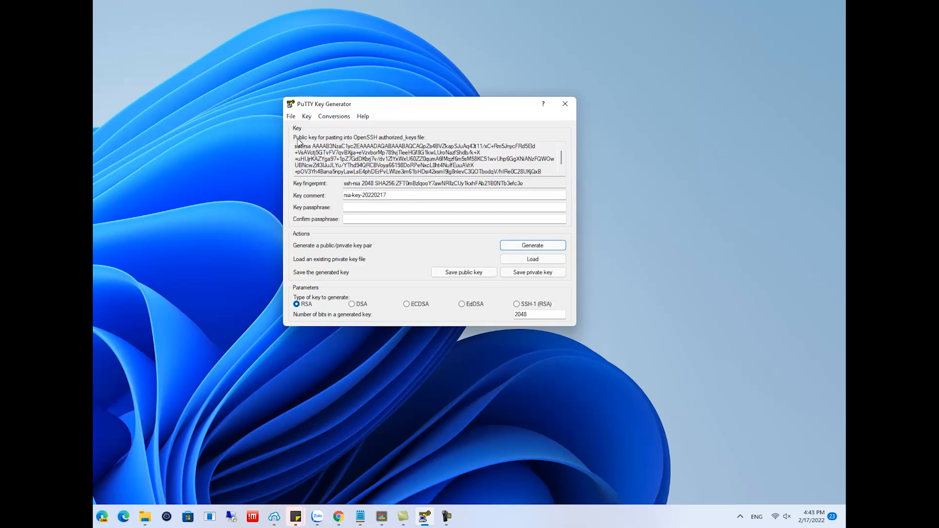
click(454, 207)
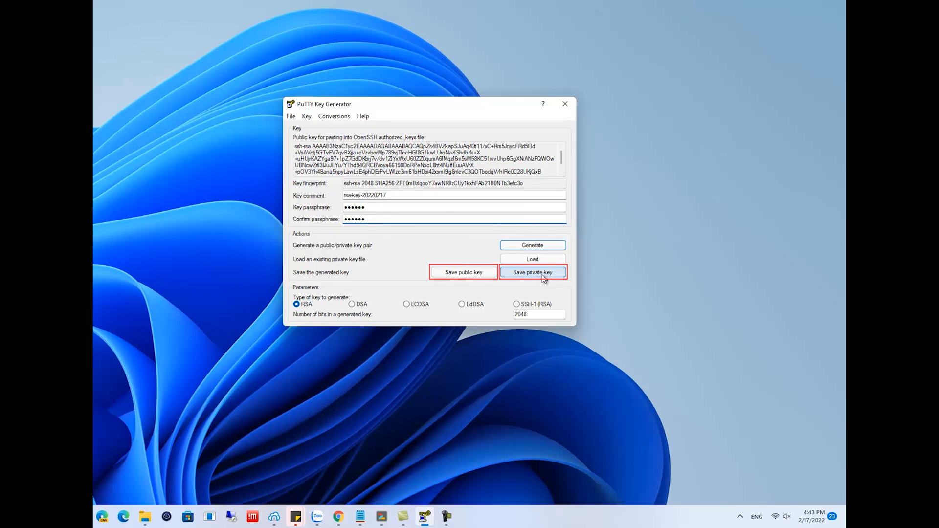
- Save the passphrase-protected private key as privatekey.ppk in Documents
click(532, 272)
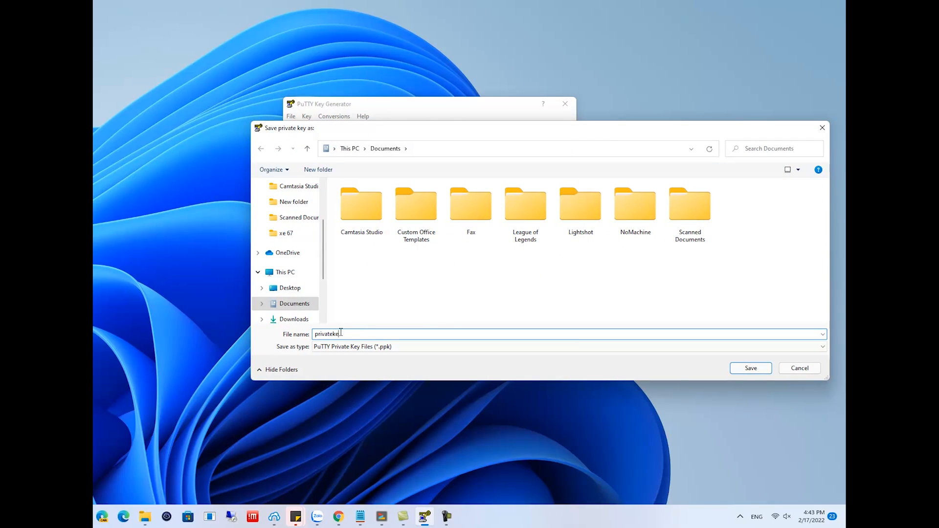
click(751, 368)
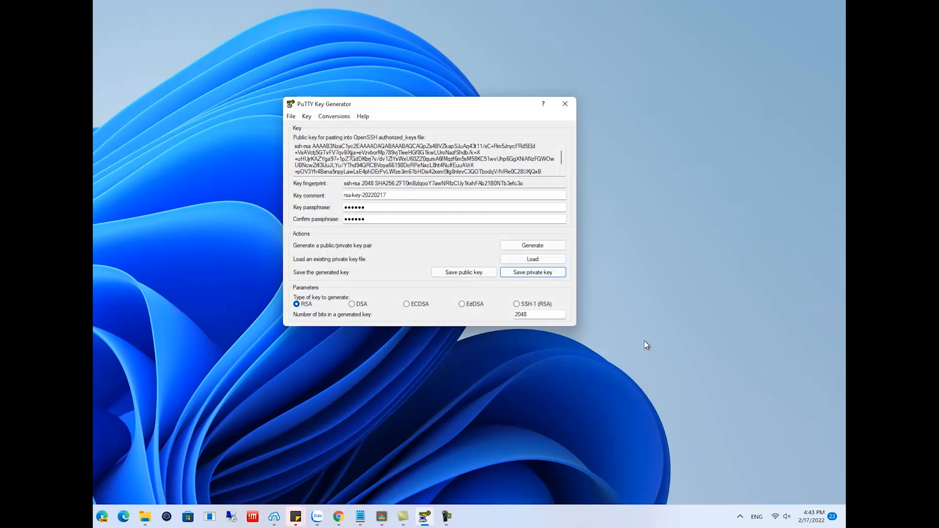
mouse_move(461, 288)
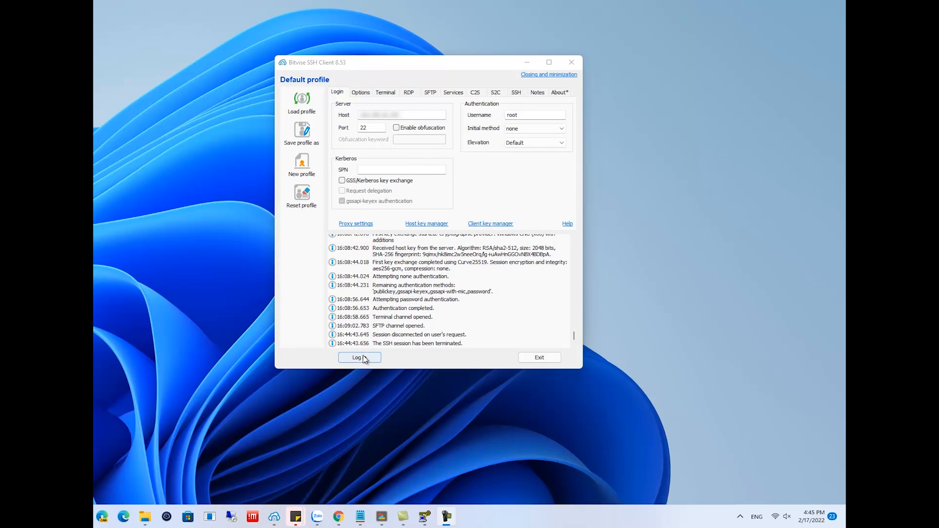
- Log in to the server as root by password and open terminal and SFTP windows
click(359, 358)
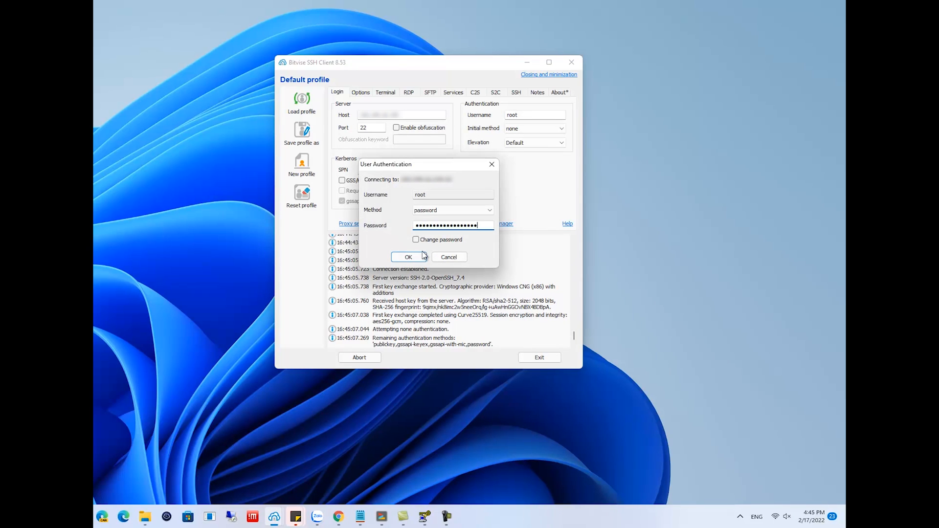
click(408, 256)
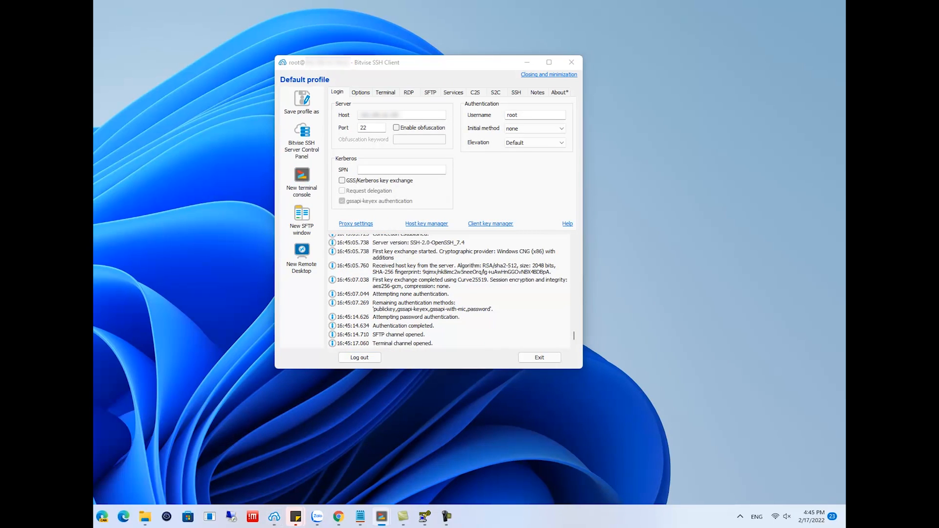
click(301, 217)
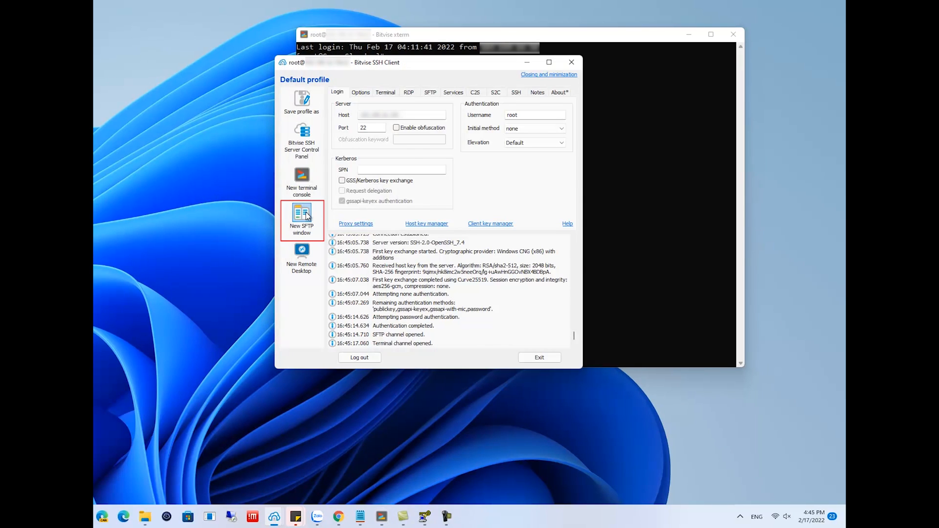
click(302, 218)
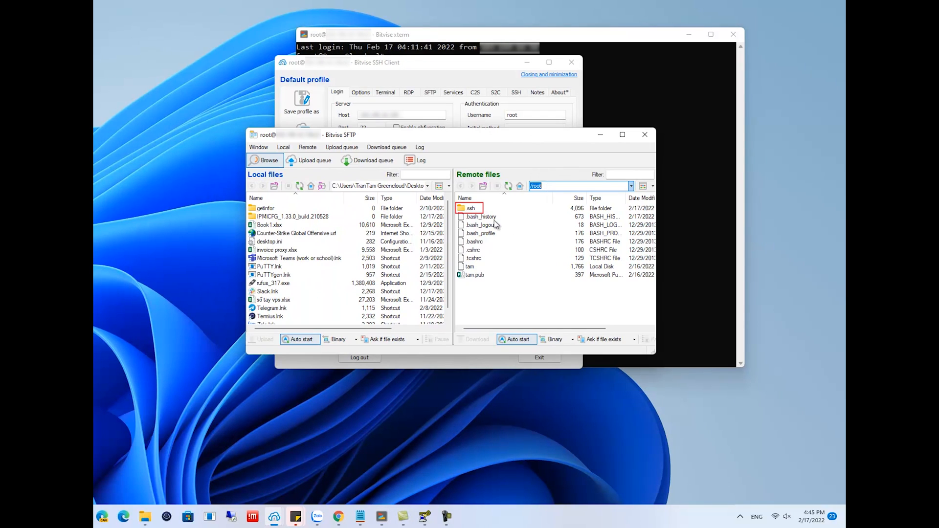
- Open the remote .ssh folder in the server's home directory
double_click(472, 208)
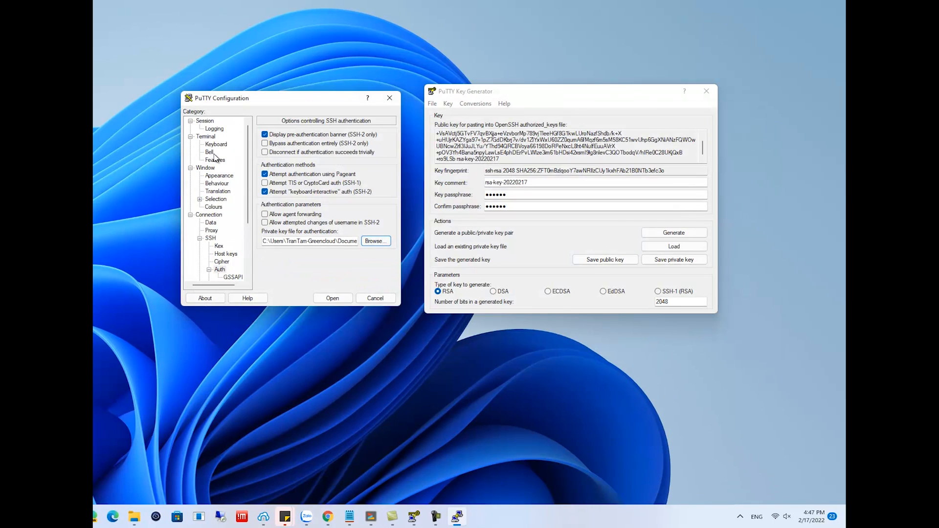
- Return to Session settings and open the key-authenticated SSH connection
click(204, 121)
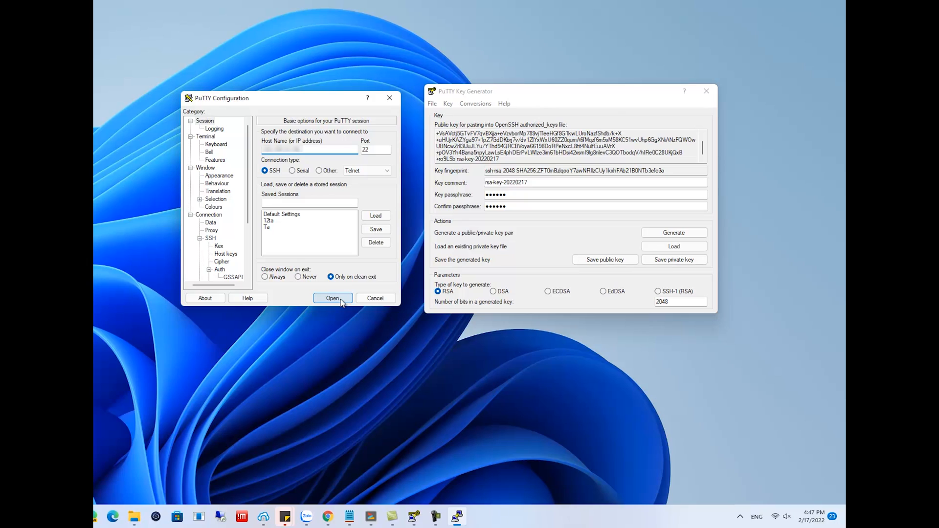
click(332, 298)
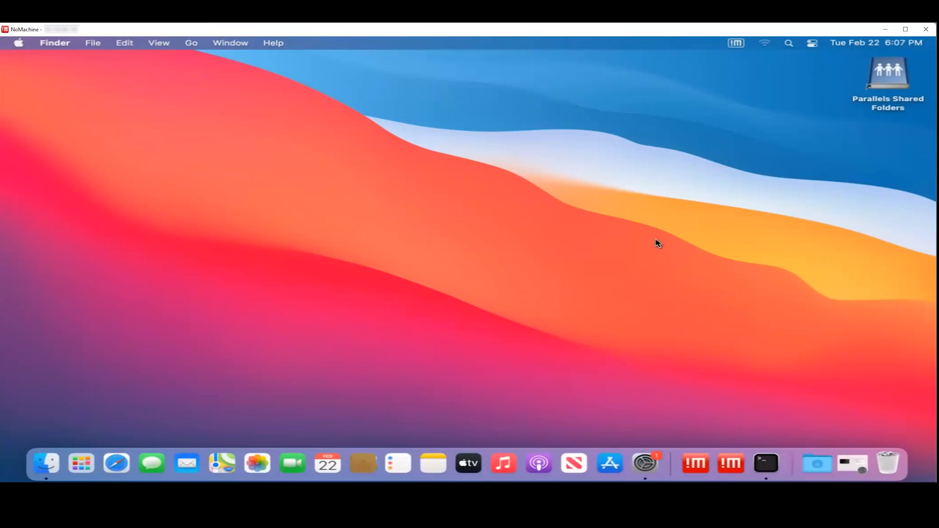
mouse_move(805, 79)
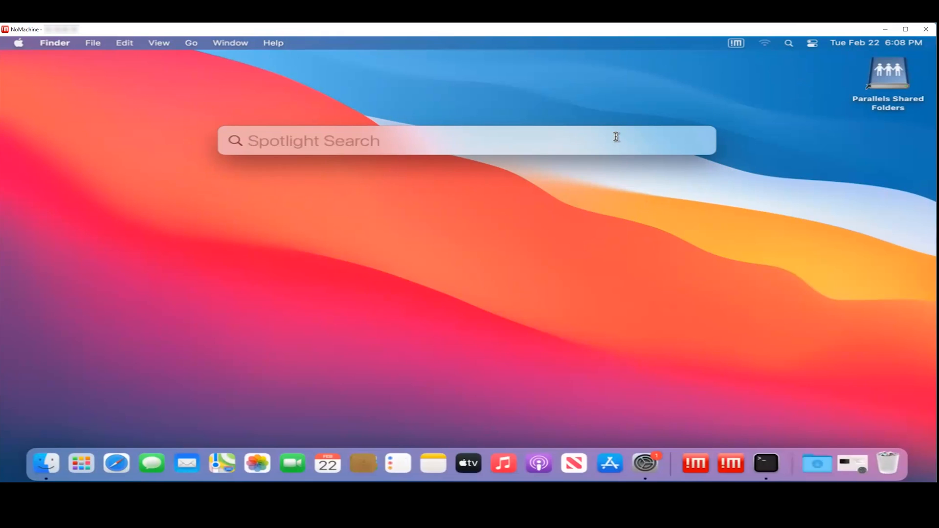
- Launch Terminal on the Mac via Spotlight search for 'terminal'
text(terminal)
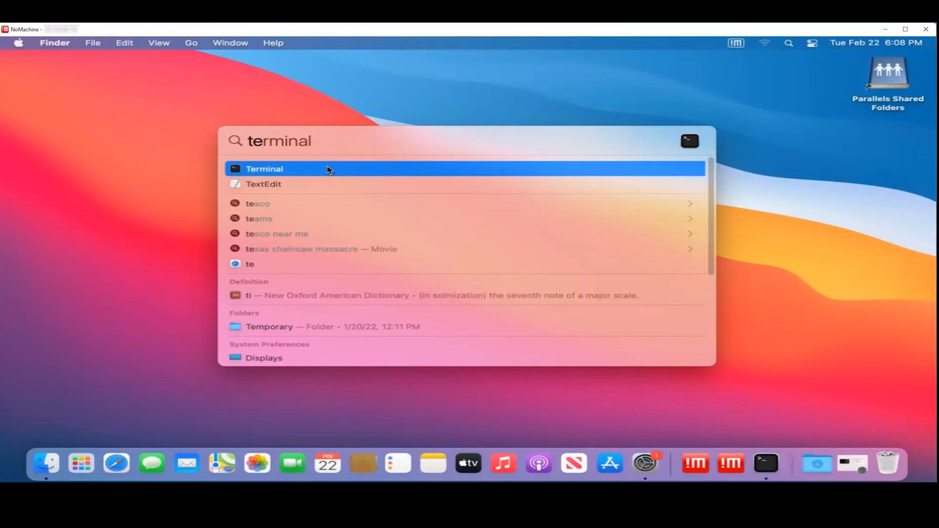
click(264, 168)
text(ssh-keygen -t rsa)
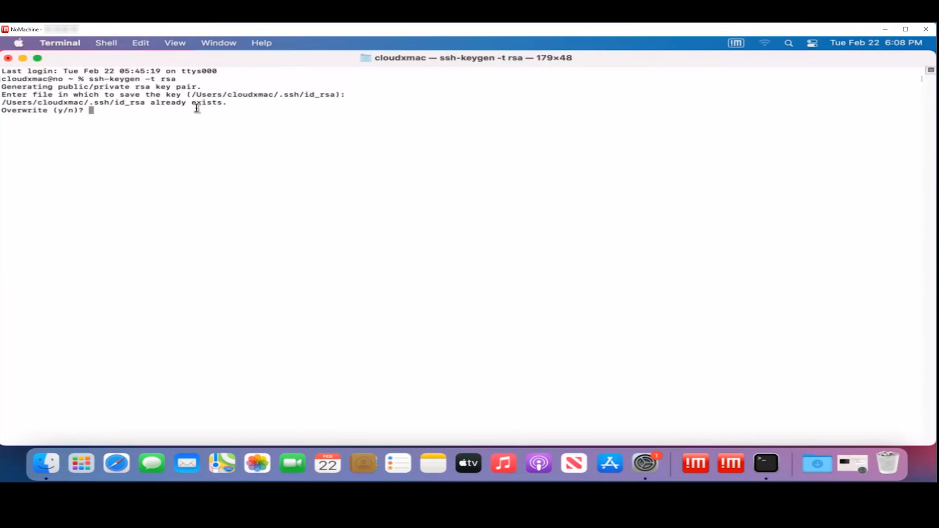
- Overwrite id_rsa with a new RSA key, cat ~/.ssh/id_rsa.pub and select the output
text(y)
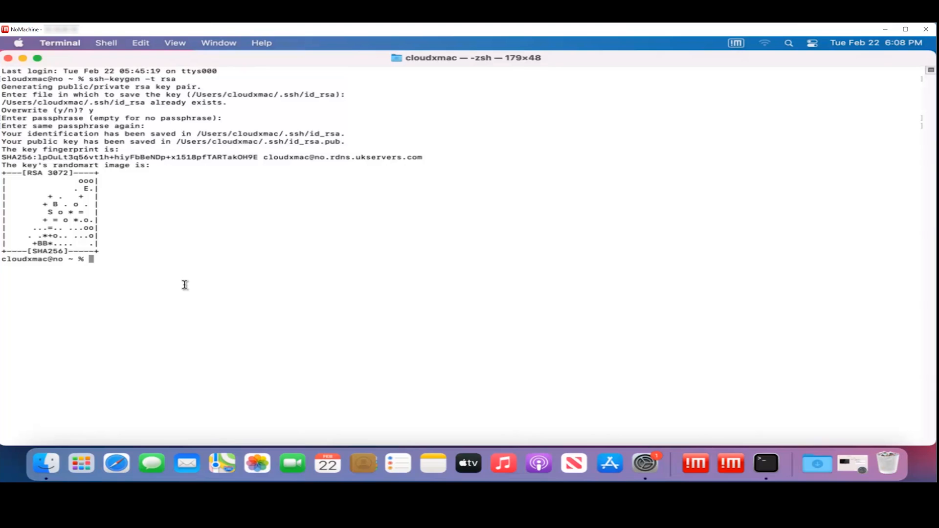
mouse_move(223, 287)
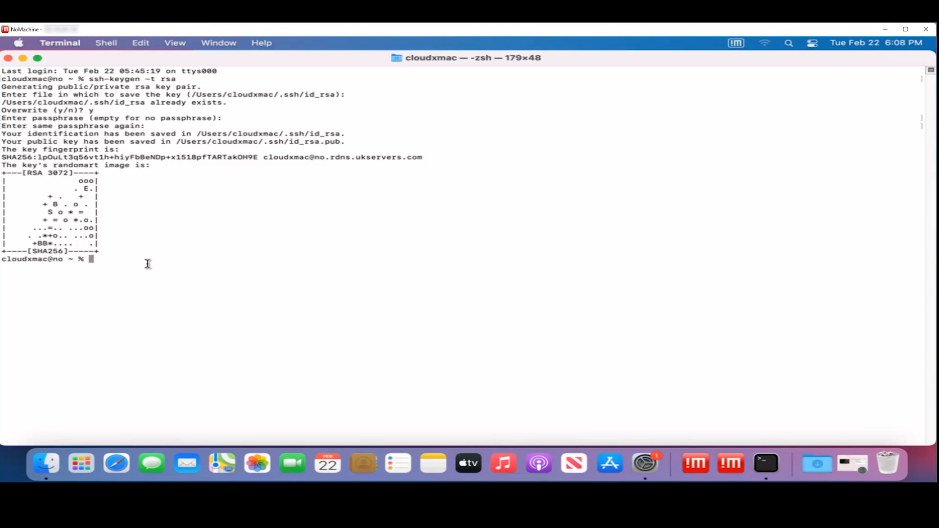
text(cat ~ /.ssh/id_rsa.pub)
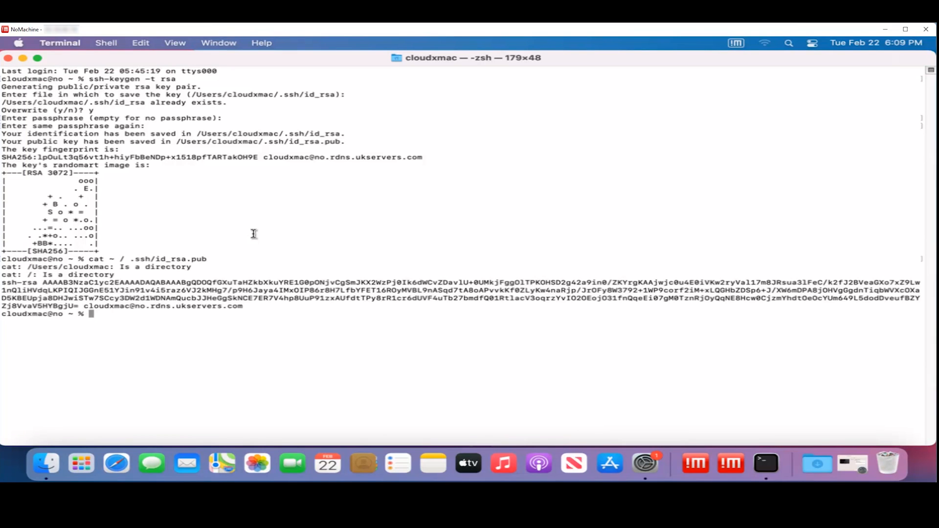
drag(3, 282, 242, 306)
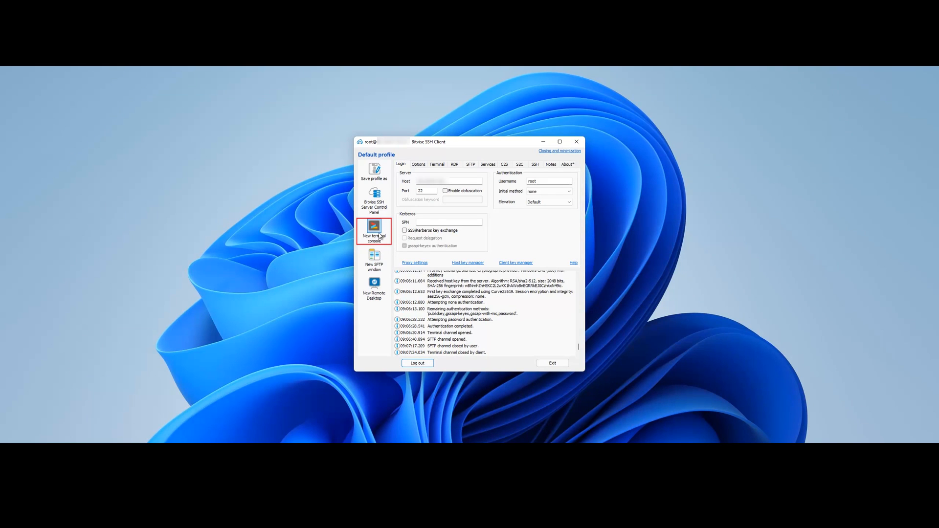
- Create ~/.ssh/authorized_keys with 700/600 permissions and open it in vi
click(374, 230)
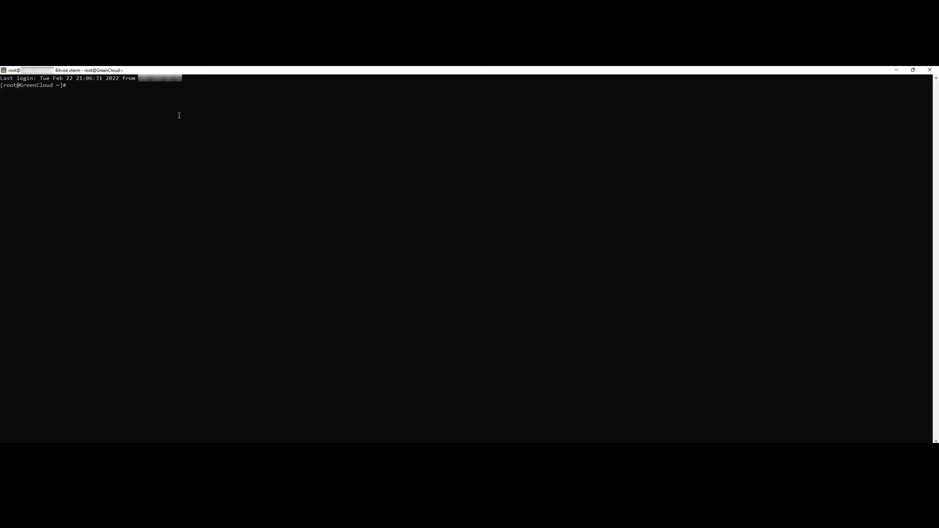
text(mkdir -p ~/.ssh && touch ~/.ssh/authorized_keys)
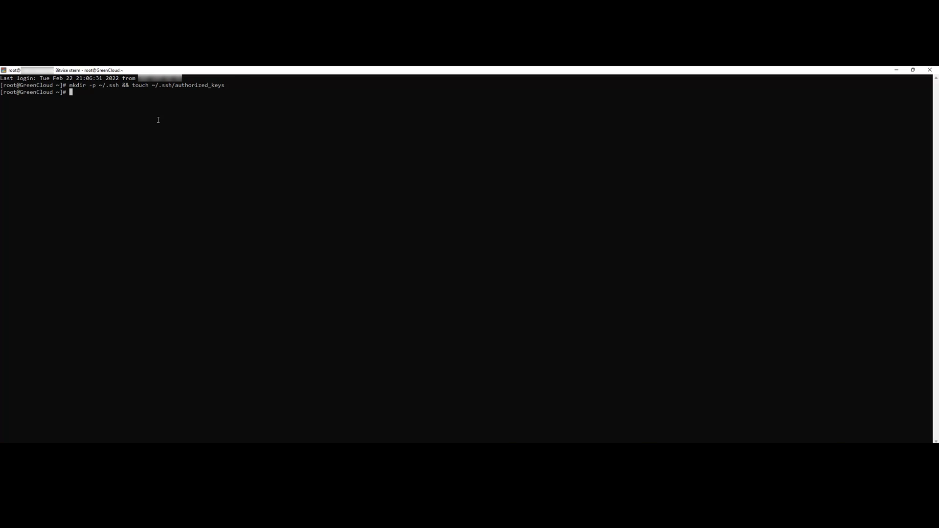
text(chmod 700 ~/.ssh && chmod 600 ~/.ssh/authorized_keys)
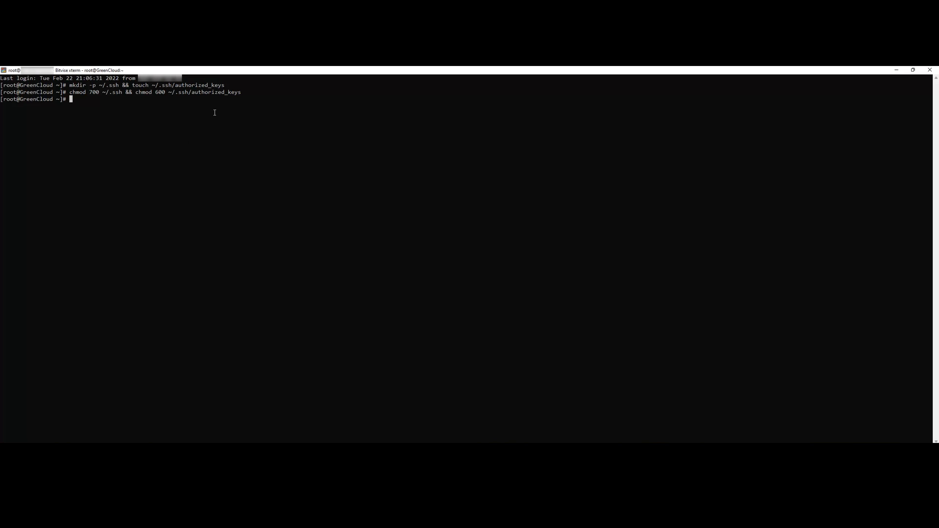
text(vi ~/.ssh/authorized_keys)
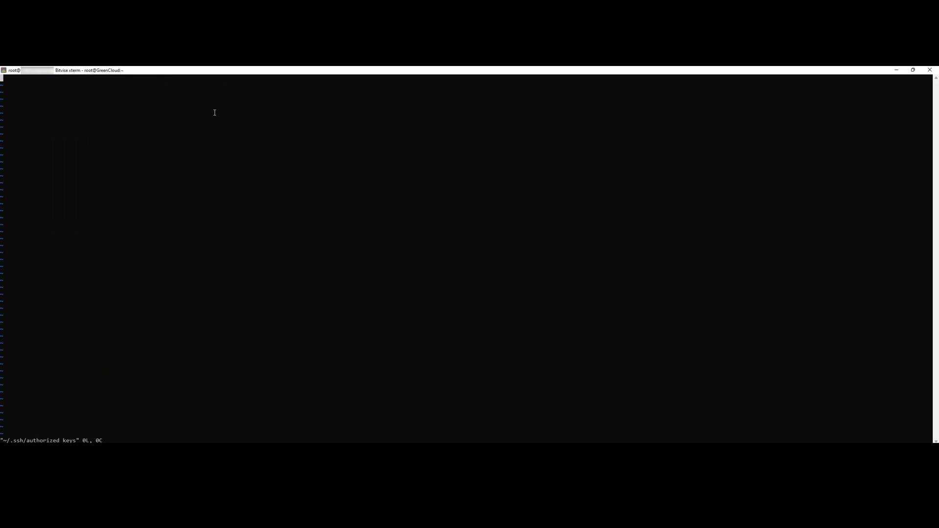
- Paste the copied public key into authorized_keys
right_click(361, 290)
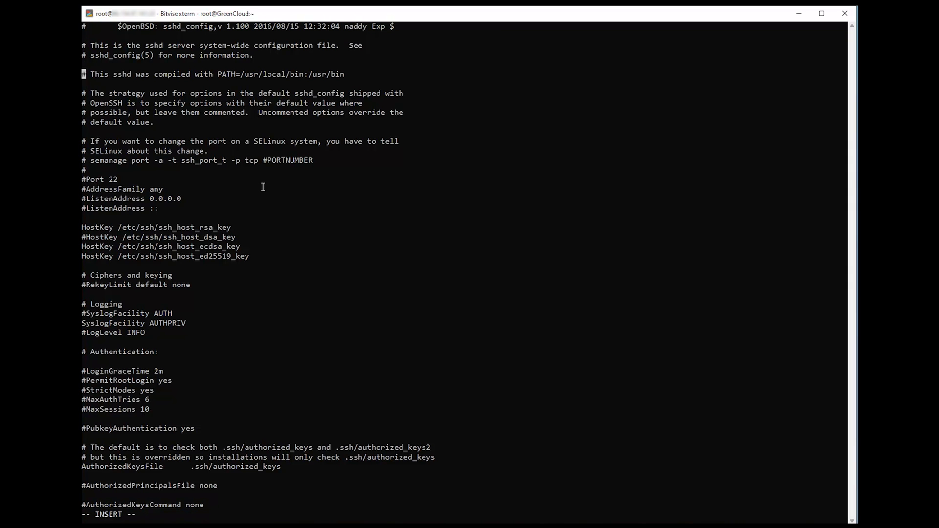
- Scroll down sshd_config to the PasswordAuthentication setting to set it to no
scroll(down, 3)
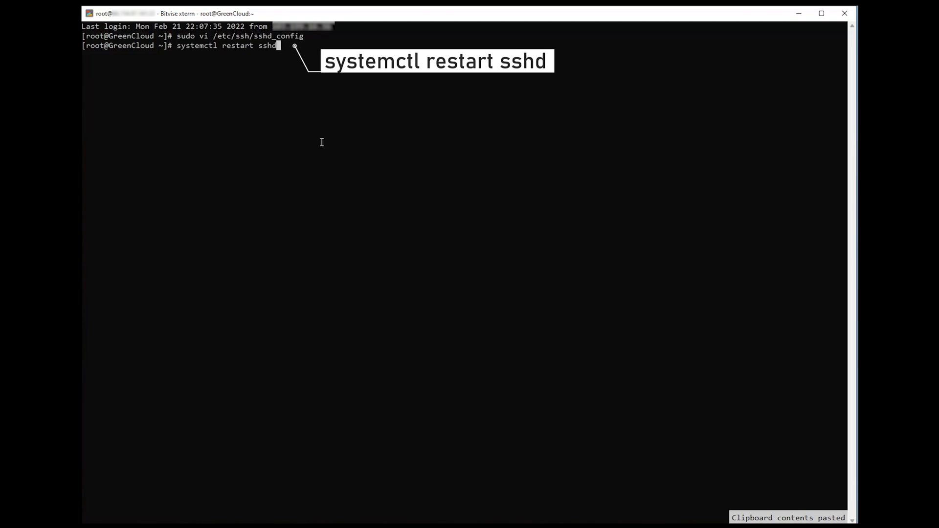
- Run systemctl restart sshd so the new password-login settings take effect
key(enter)
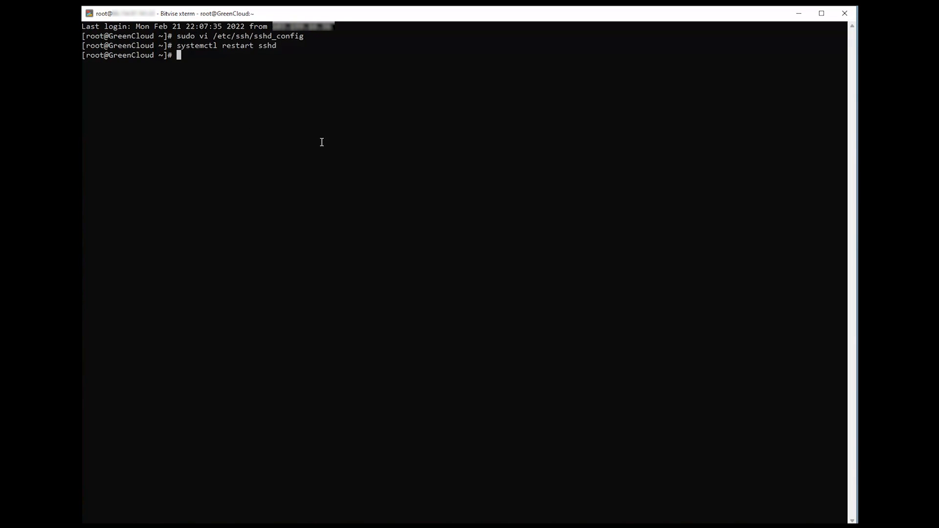